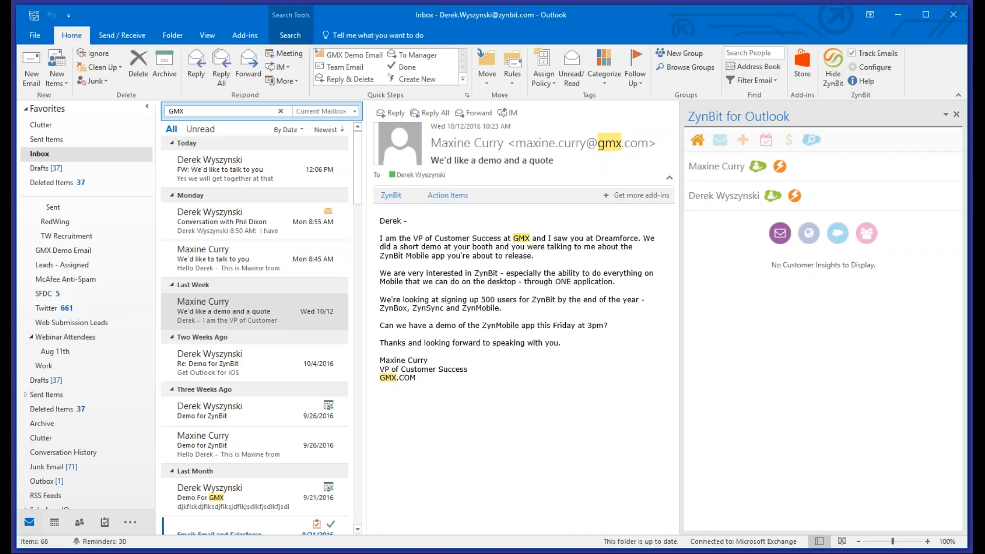
{"action": "mouse_move", "coordinate": [560, 334]}
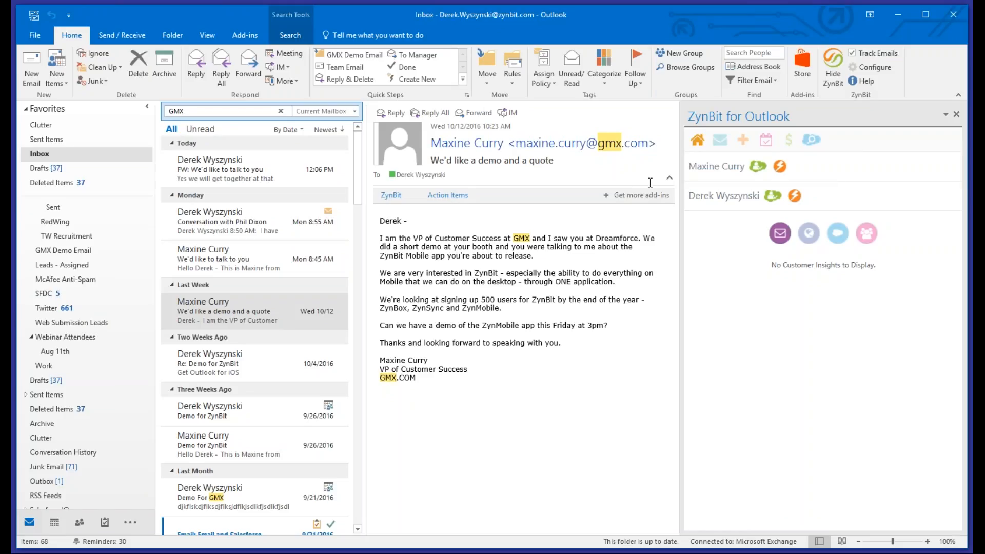
{"action": "mouse_move", "coordinate": [763, 174]}
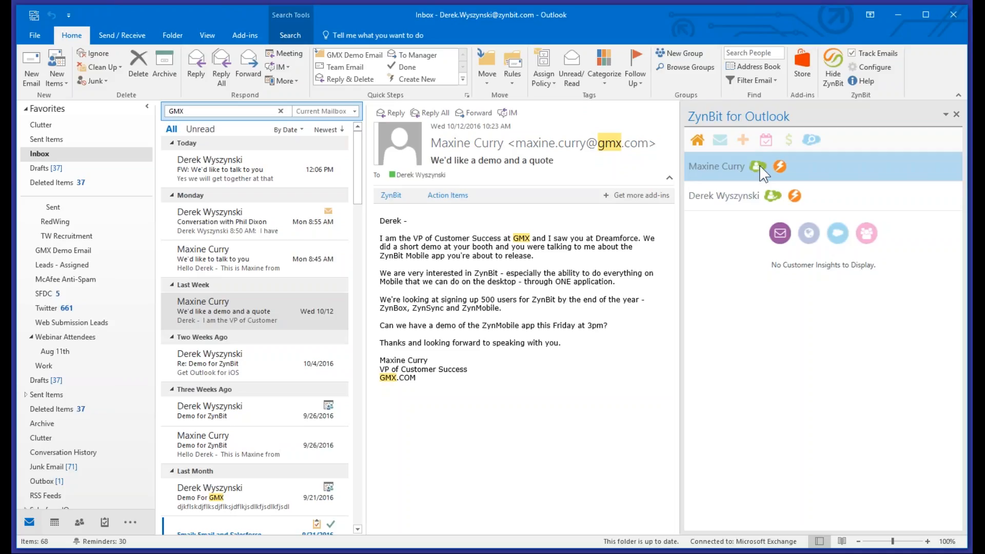
{"action": "left_click", "coordinate": [716, 166]}
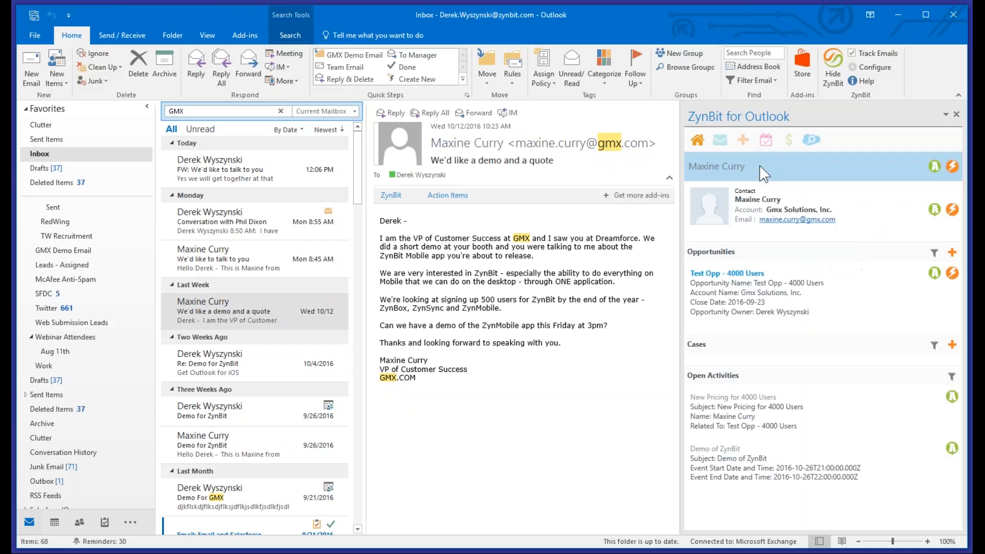
{"action": "mouse_move", "coordinate": [770, 174]}
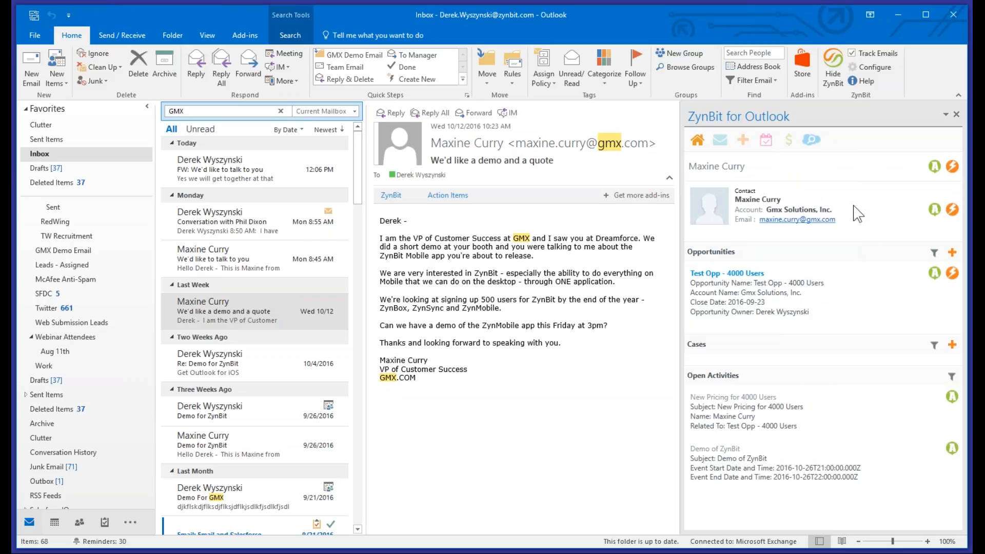
{"action": "left_click", "coordinate": [935, 209]}
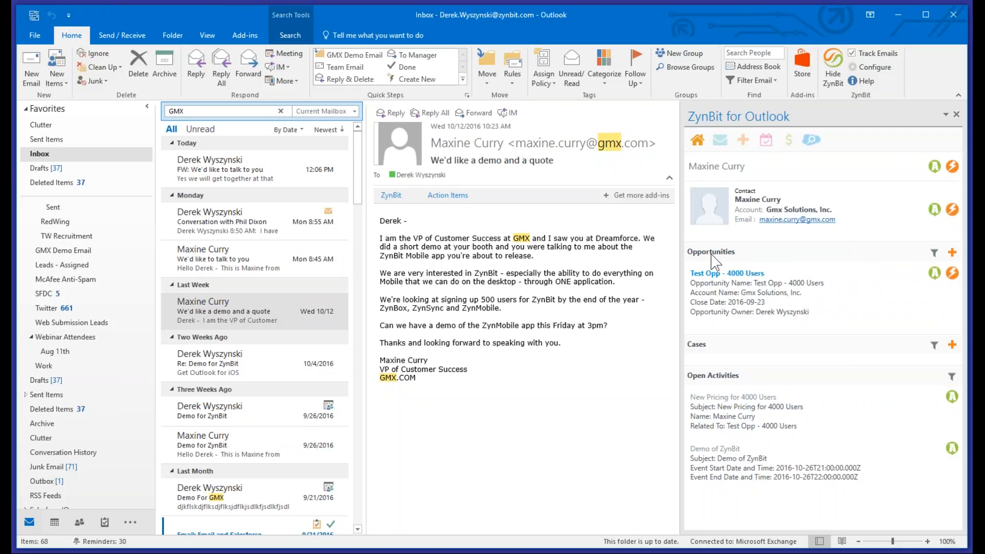
{"action": "mouse_move", "coordinate": [716, 262]}
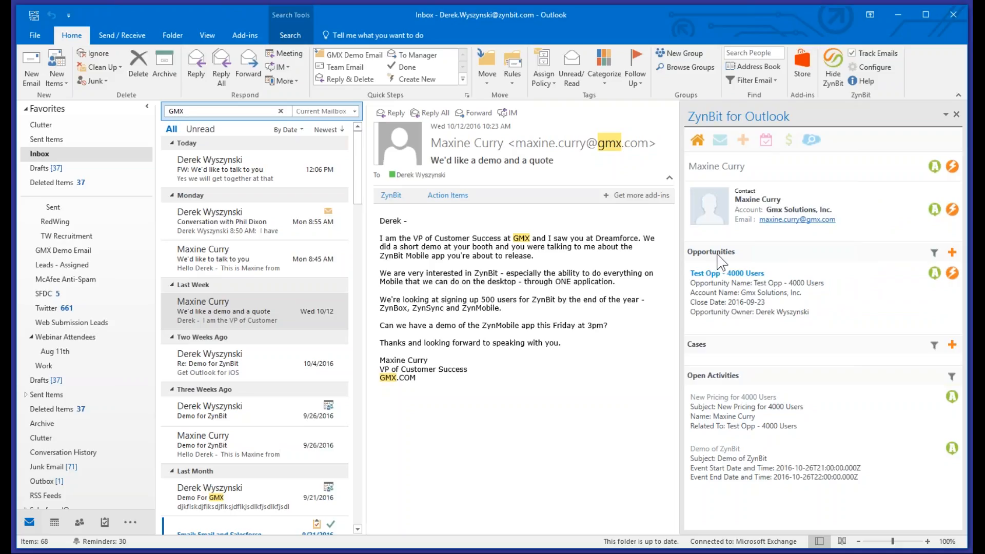
{"action": "left_click", "coordinate": [951, 273]}
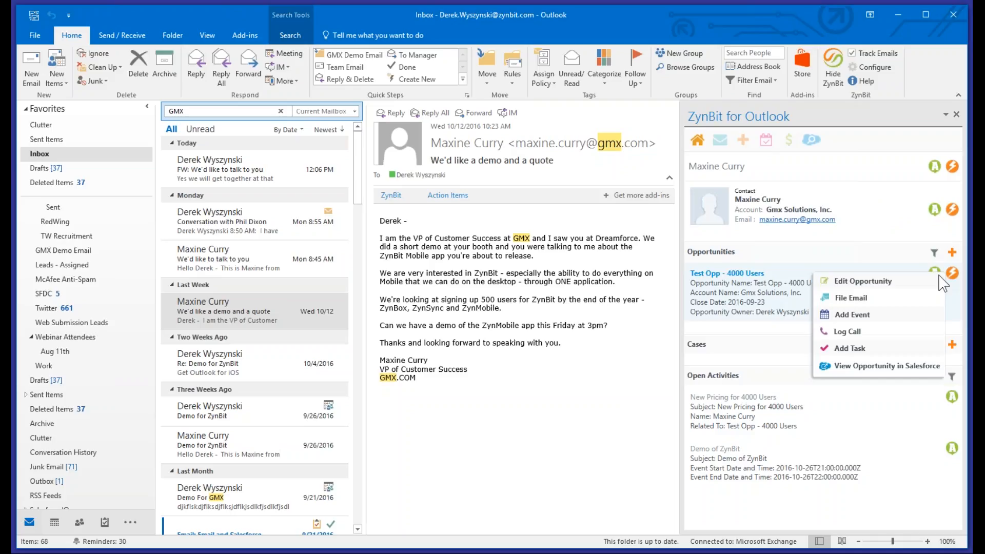
{"action": "left_click", "coordinate": [839, 237]}
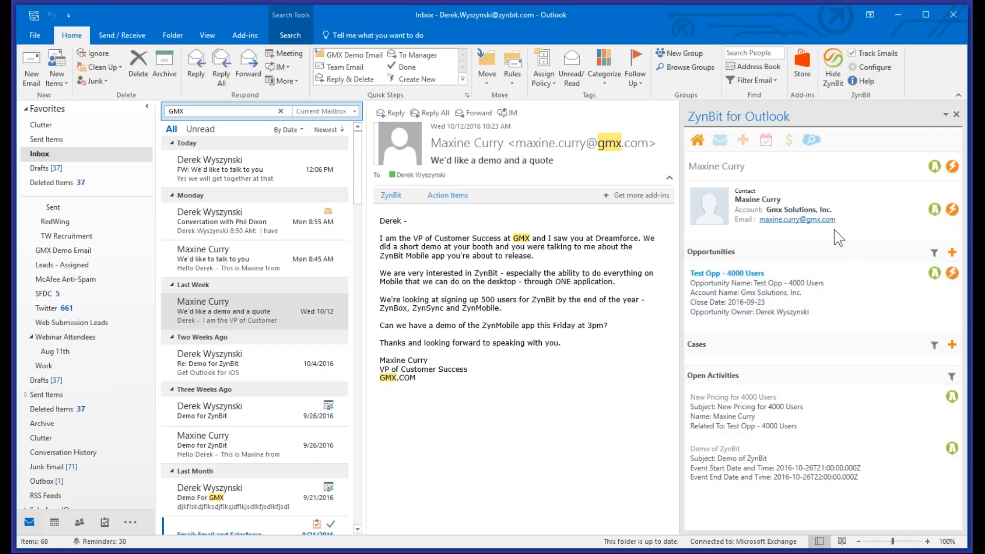
Open the Test Opp – 4000 Users opportunity record with its two open activities.
{"action": "left_click", "coordinate": [727, 273]}
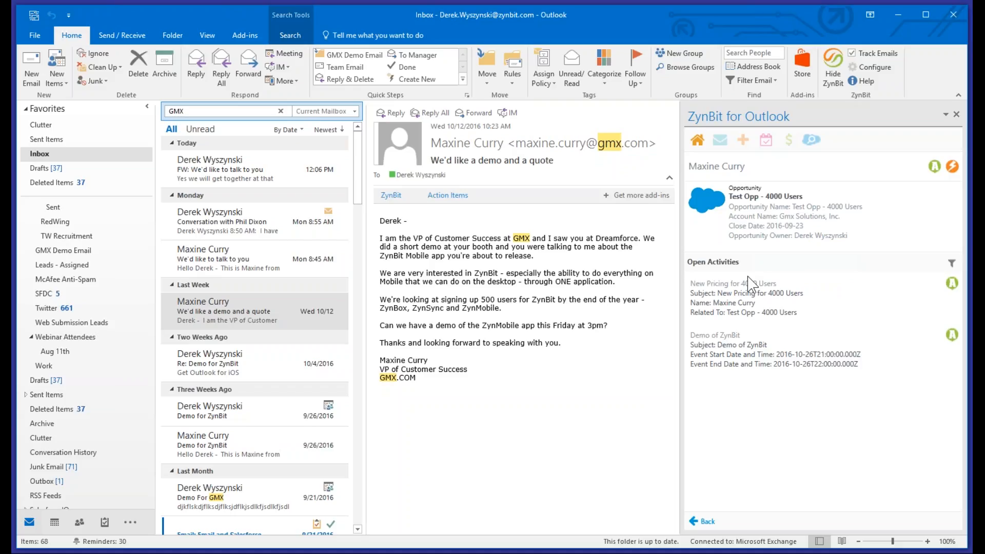
{"action": "mouse_move", "coordinate": [763, 208]}
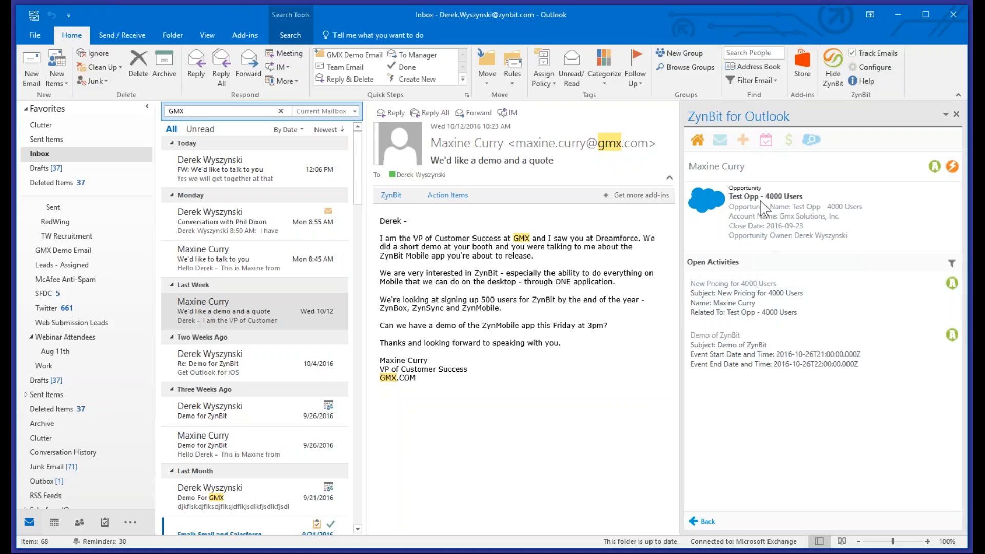
{"action": "mouse_move", "coordinate": [779, 215]}
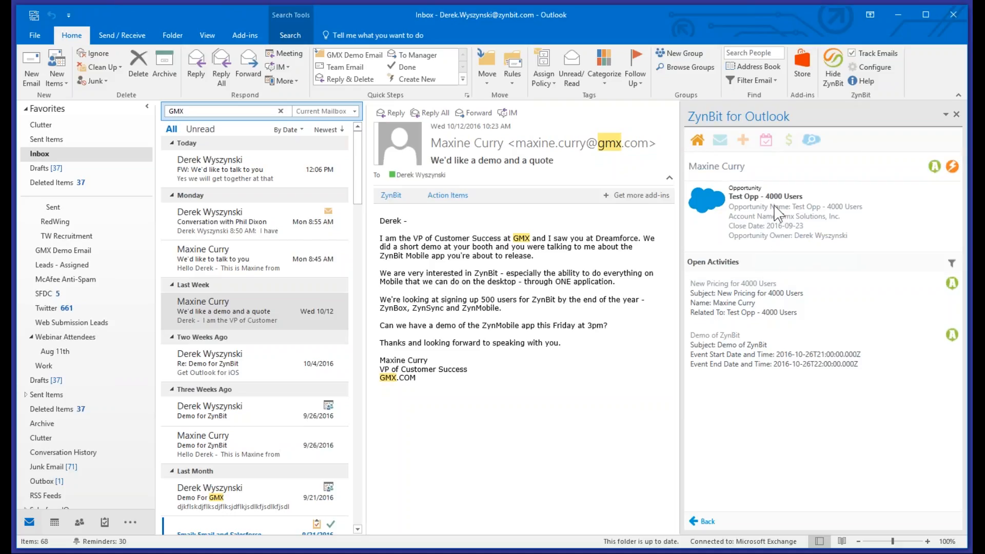
{"action": "mouse_move", "coordinate": [775, 285]}
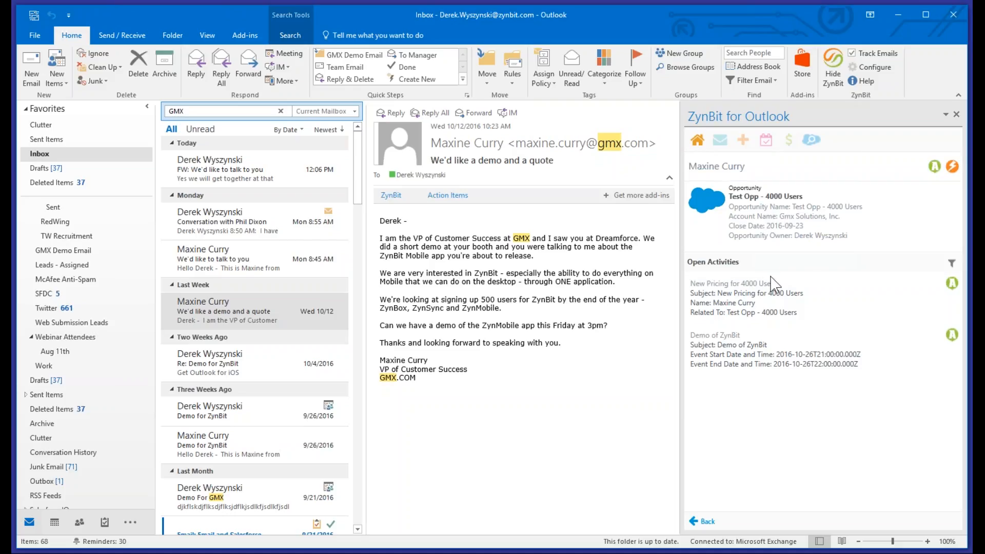
{"action": "mouse_move", "coordinate": [935, 167]}
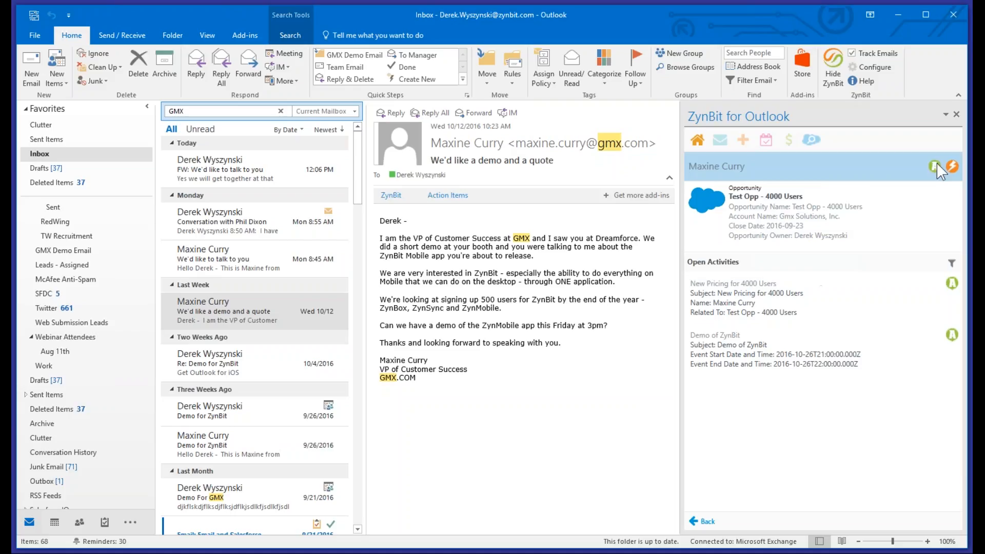
{"action": "left_click", "coordinate": [935, 166]}
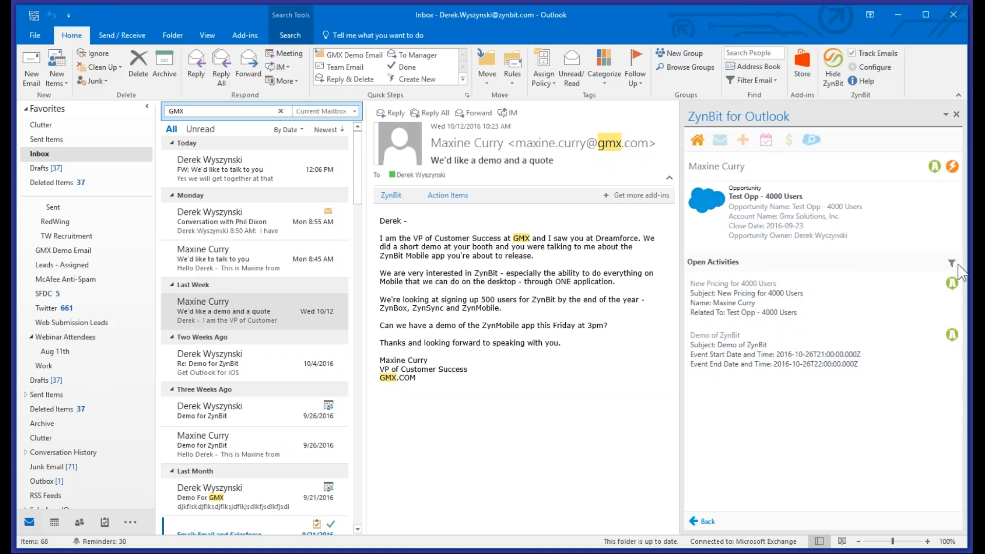
Show the open activities filter options, such as All Activities and Next 7 Days.
{"action": "left_click", "coordinate": [951, 263]}
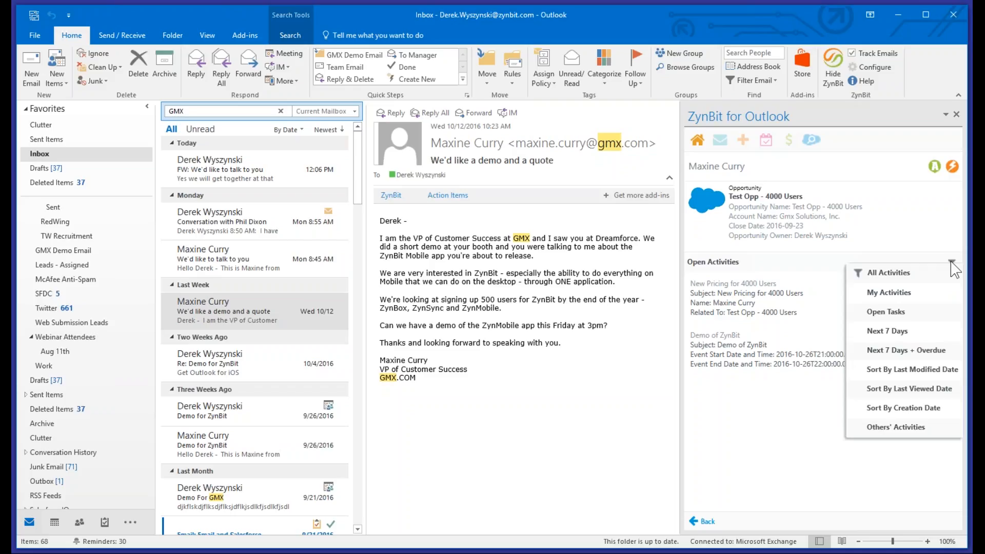
{"action": "mouse_move", "coordinate": [904, 312]}
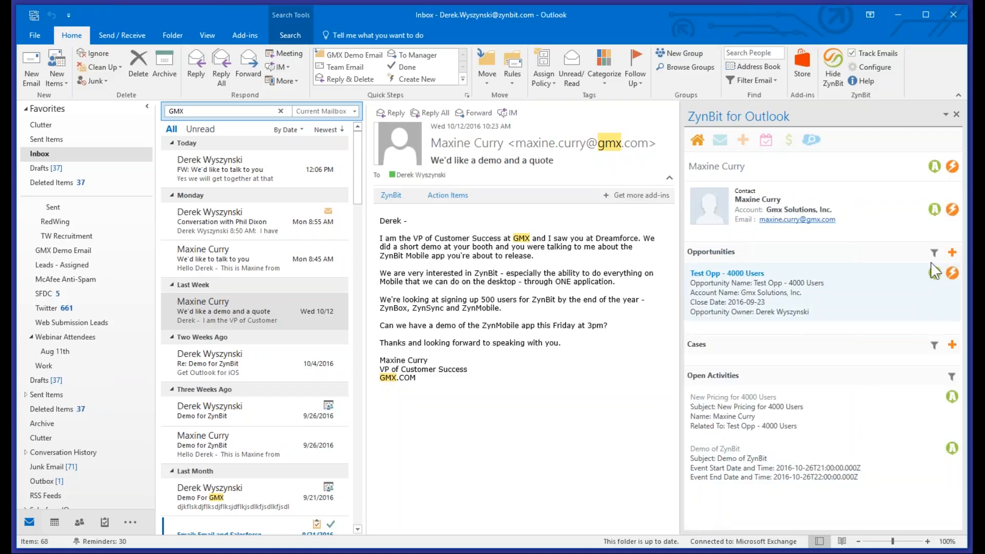
{"action": "left_click", "coordinate": [934, 252]}
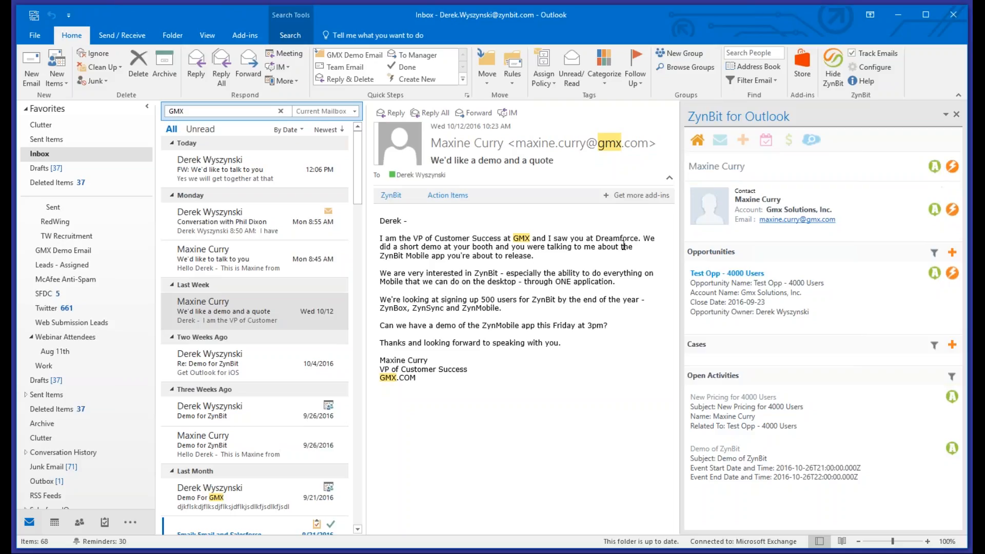
{"action": "left_click", "coordinate": [934, 166]}
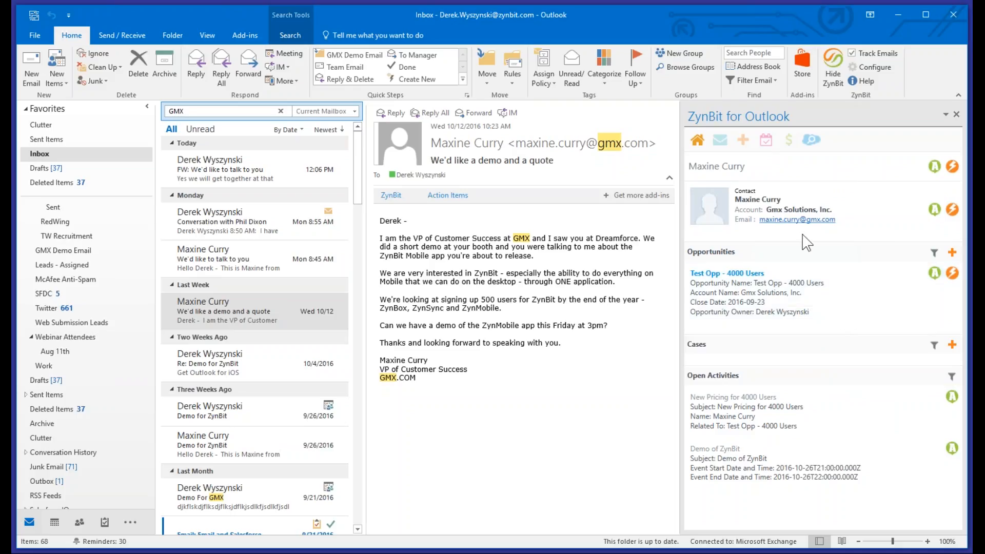
{"action": "mouse_move", "coordinate": [699, 142]}
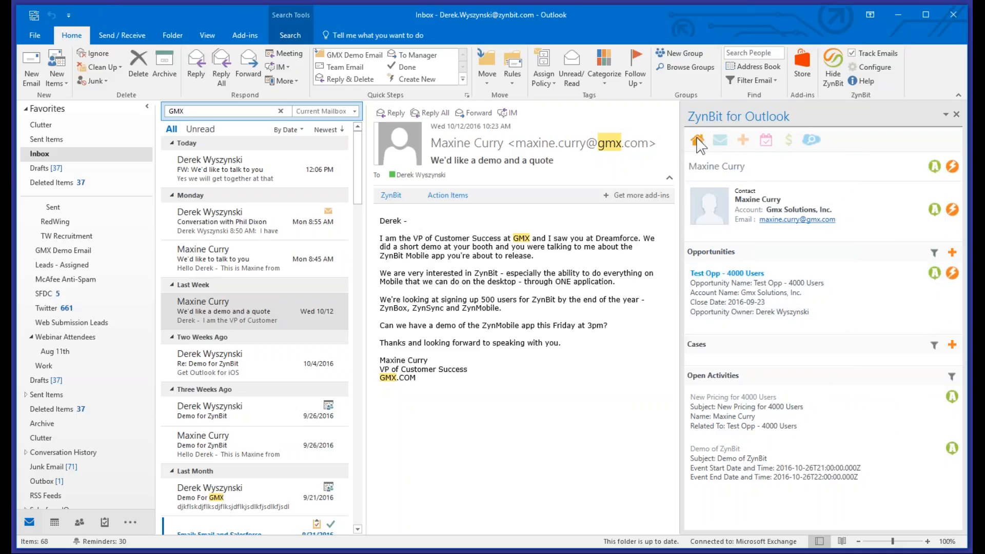
{"action": "mouse_move", "coordinate": [856, 153]}
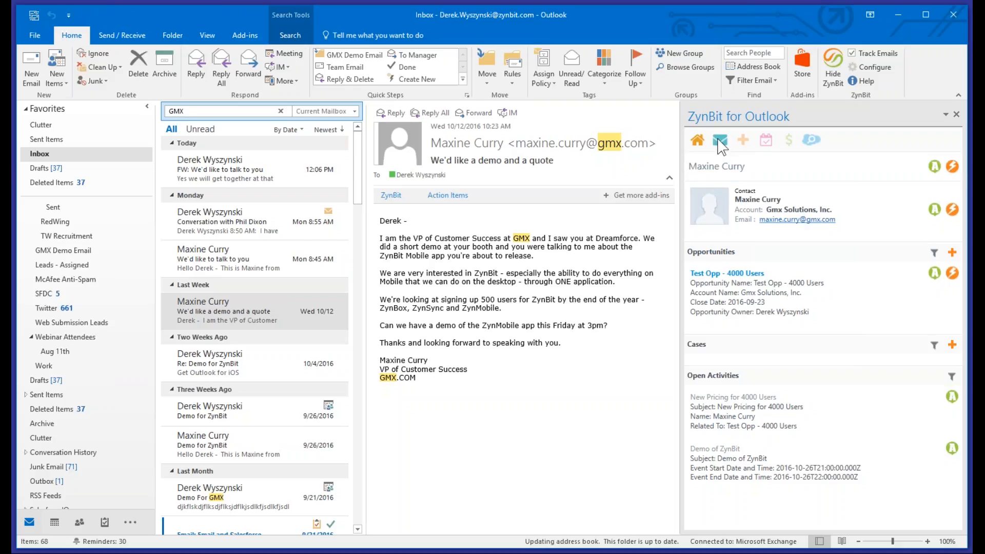
Open ZynBit's File Email form and review the Related To record types, keeping Account.
{"action": "left_click", "coordinate": [720, 140]}
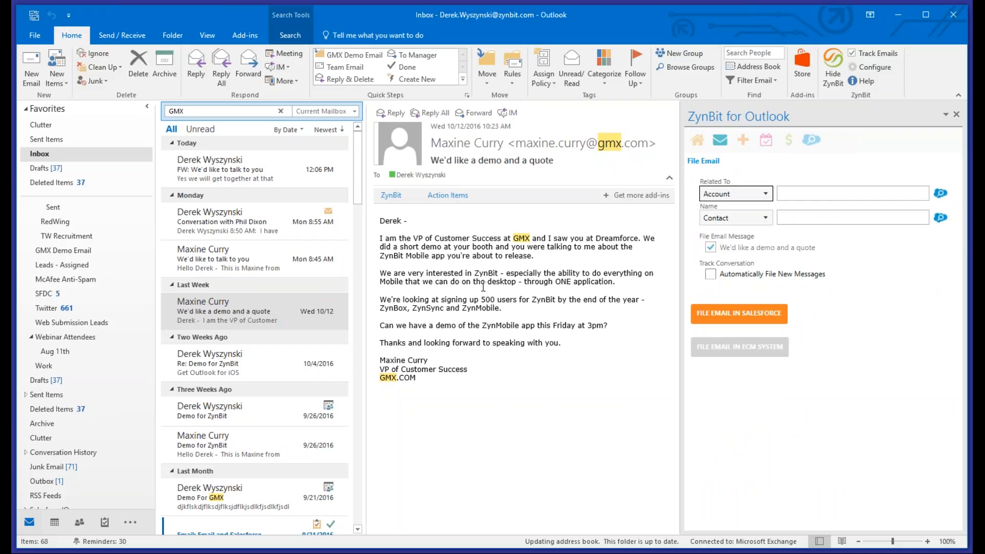
{"action": "left_click", "coordinate": [764, 194]}
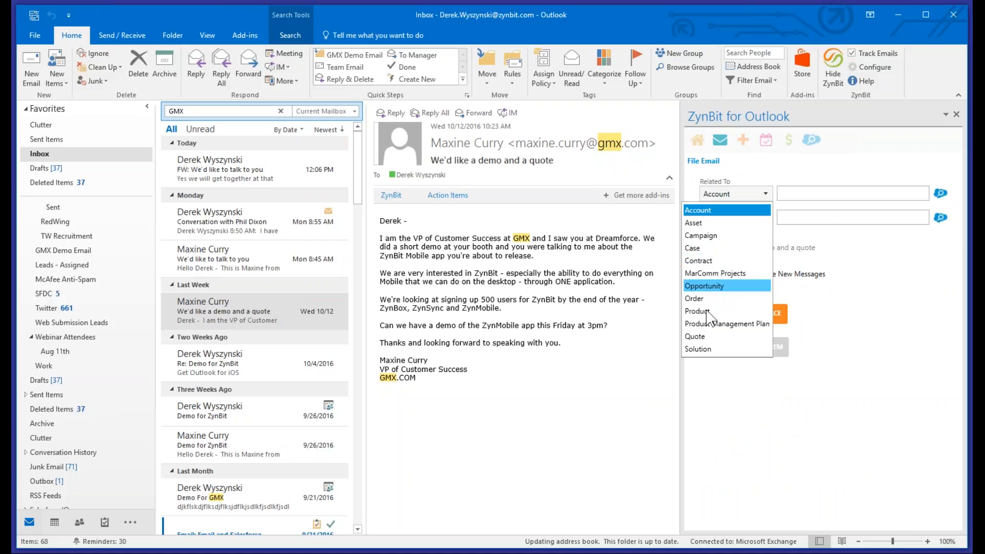
{"action": "left_click", "coordinate": [697, 210]}
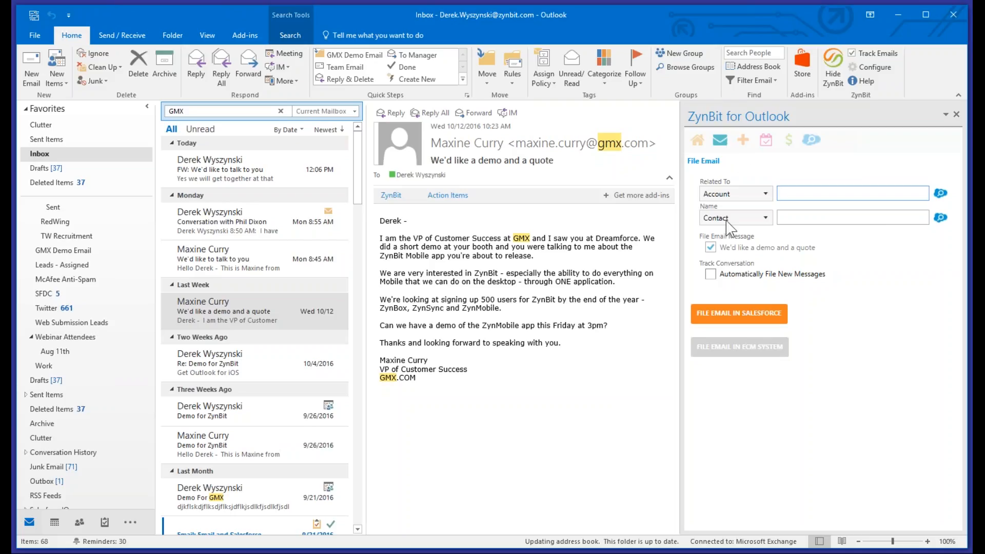
{"action": "mouse_move", "coordinate": [851, 147]}
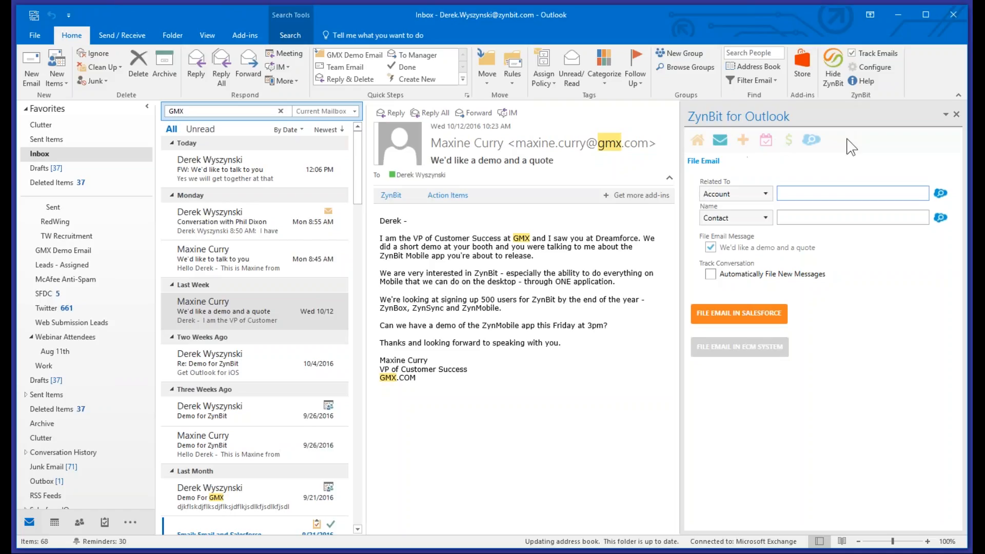
{"action": "mouse_move", "coordinate": [744, 139]}
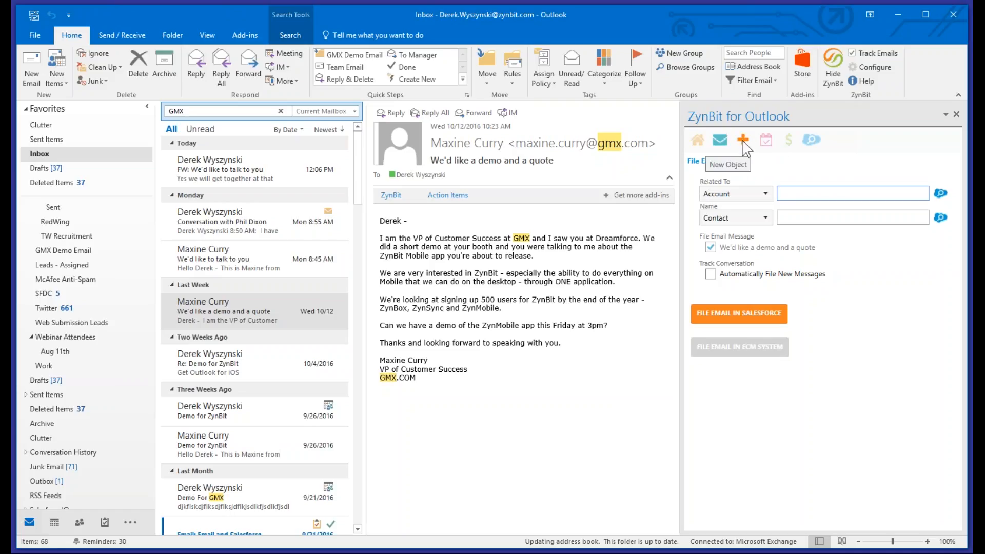
Start a new ZynBit record and list the Create New types: Account, Contact, Opportunity, Lead.
{"action": "left_click", "coordinate": [744, 139]}
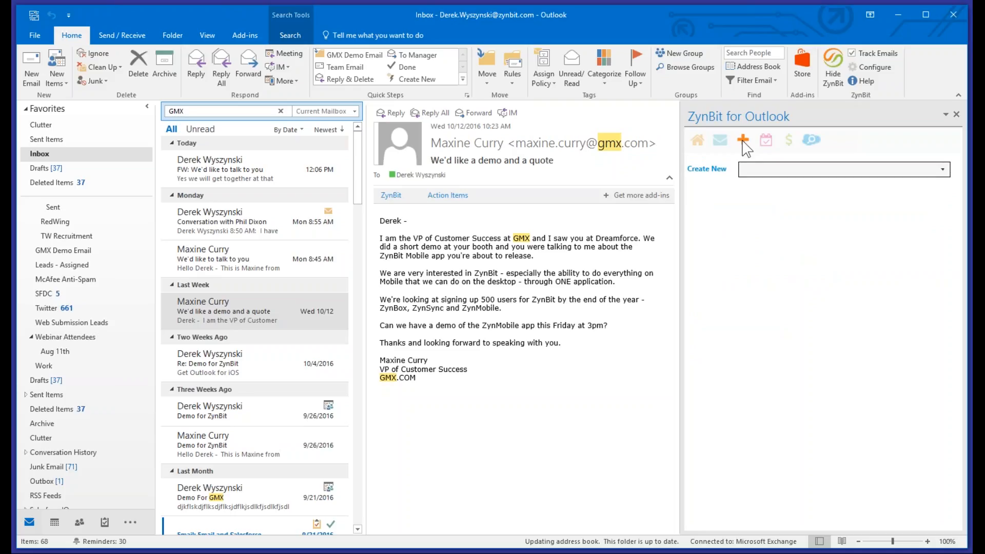
{"action": "mouse_move", "coordinate": [937, 174]}
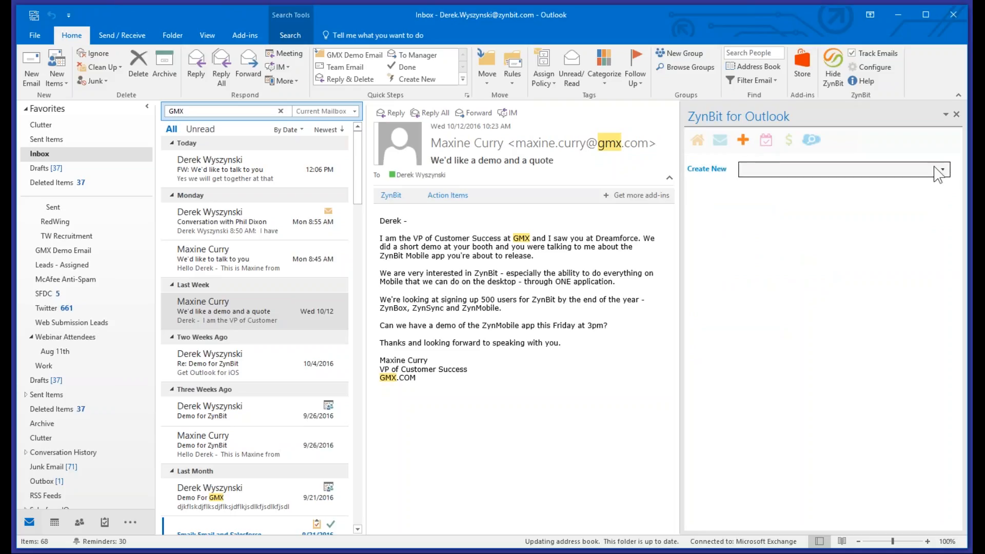
{"action": "left_click", "coordinate": [940, 170]}
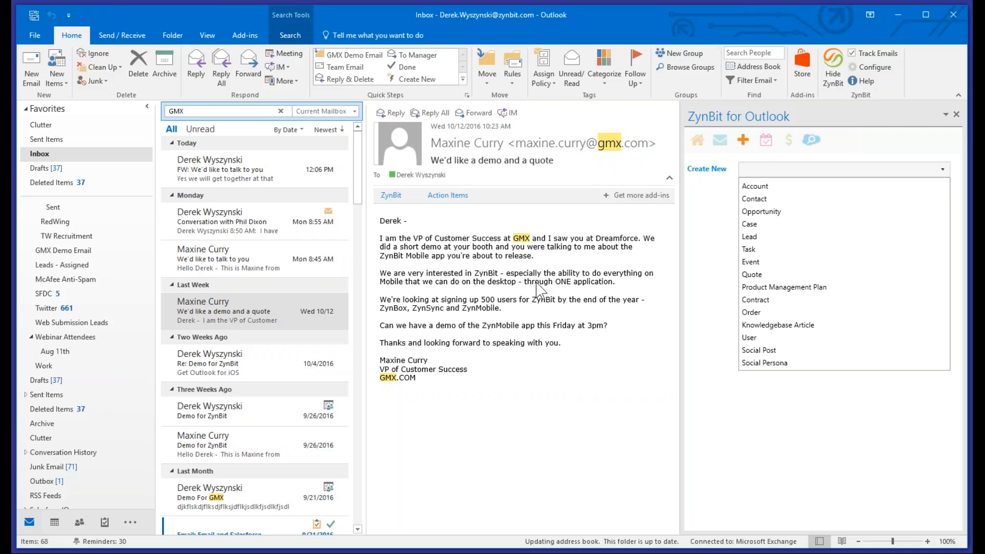
{"action": "mouse_move", "coordinate": [539, 290]}
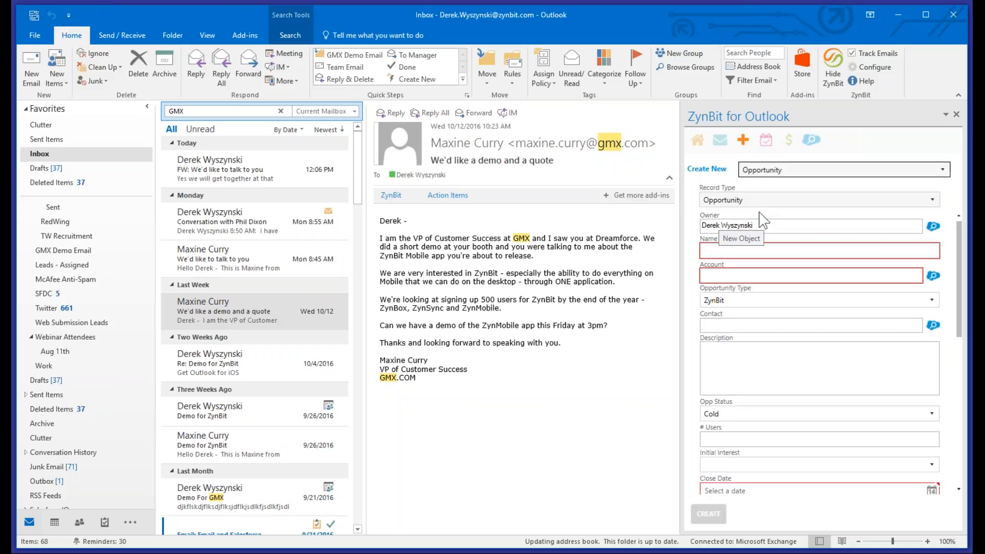
{"action": "mouse_move", "coordinate": [652, 333]}
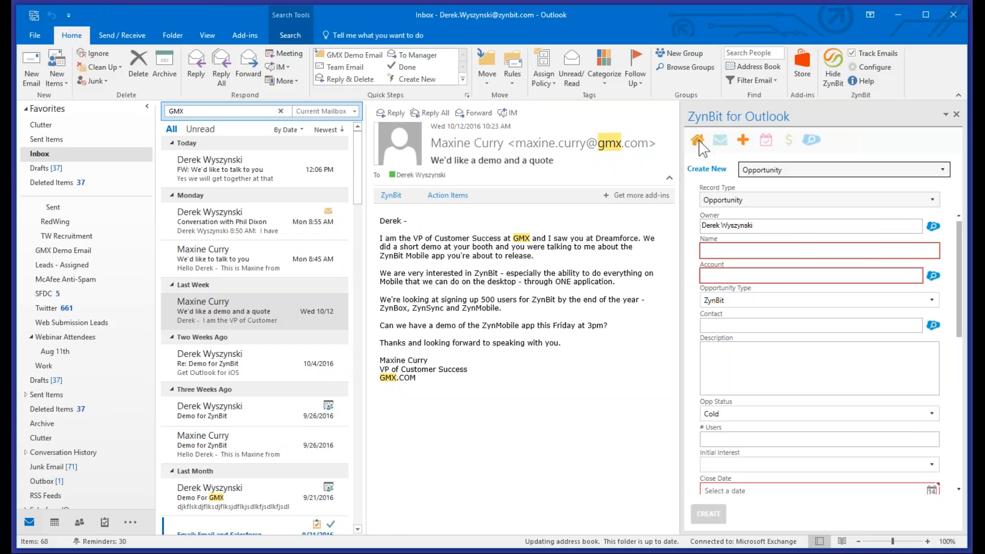
{"action": "left_click", "coordinate": [697, 140]}
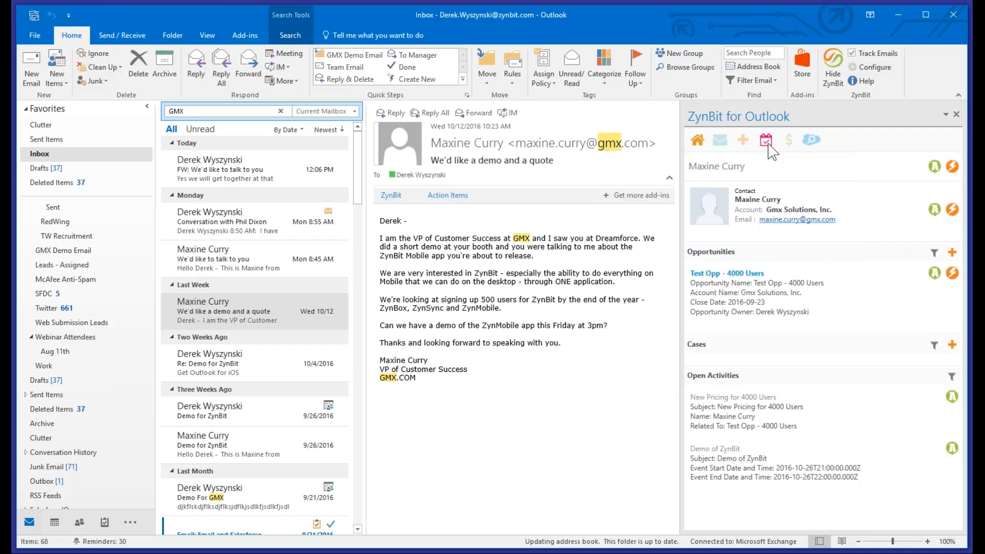
Show your ZynBit activities narrowed by an activity filter, then your opportunities list.
{"action": "left_click", "coordinate": [763, 140]}
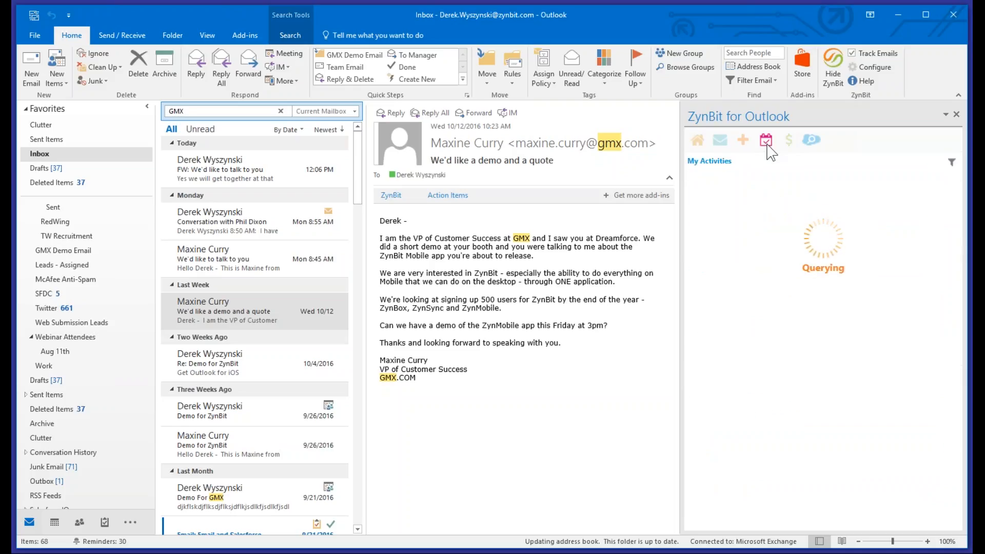
{"action": "left_click", "coordinate": [766, 140]}
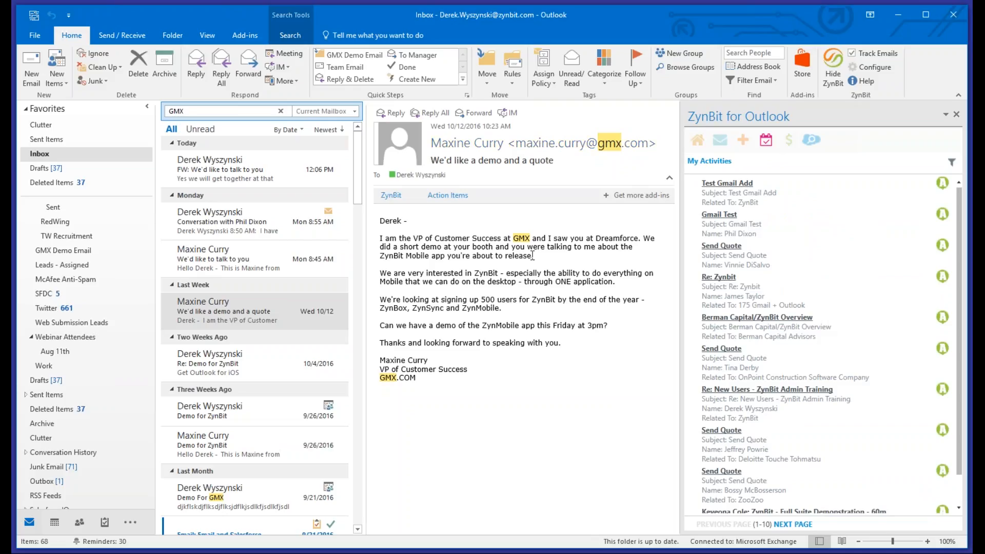
{"action": "left_click", "coordinate": [951, 145]}
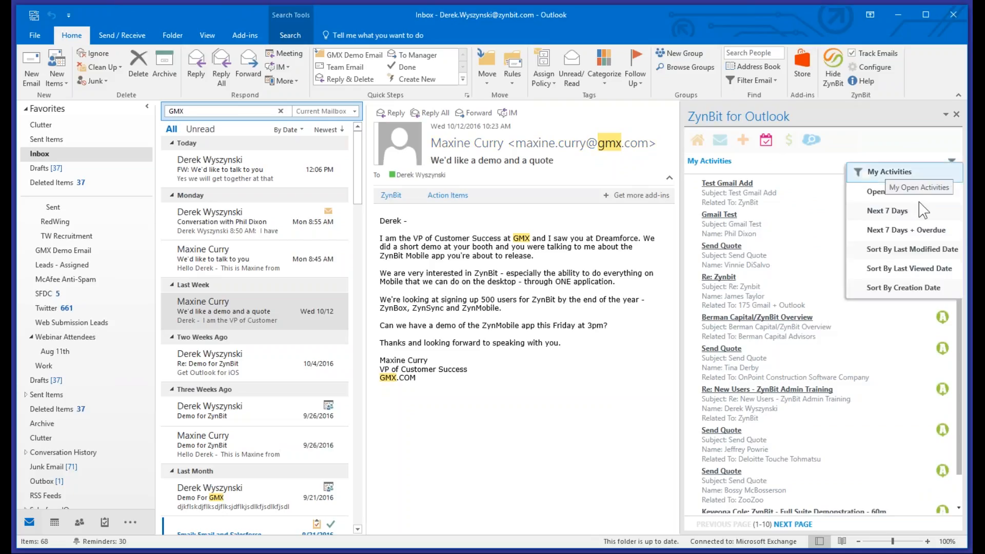
{"action": "left_click", "coordinate": [887, 210]}
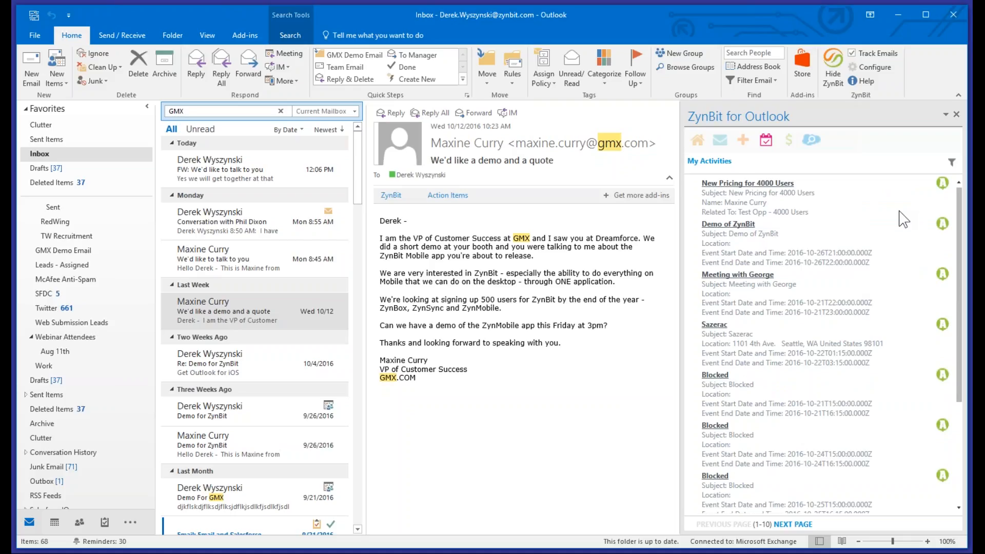
{"action": "left_click", "coordinate": [787, 140]}
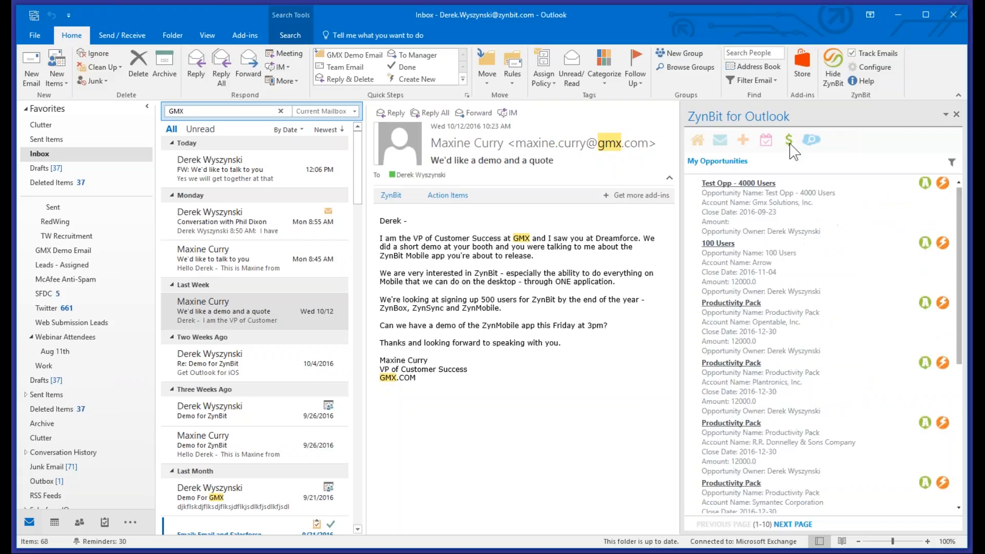
{"action": "mouse_move", "coordinate": [793, 347]}
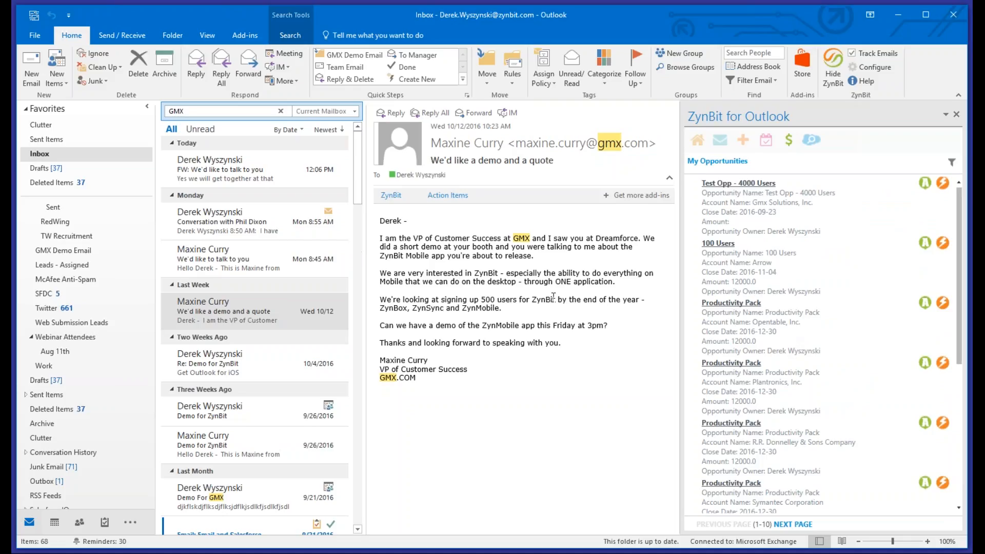
Sort your ZynBit opportunities by creation date, then return to the home insights view.
{"action": "left_click", "coordinate": [924, 184]}
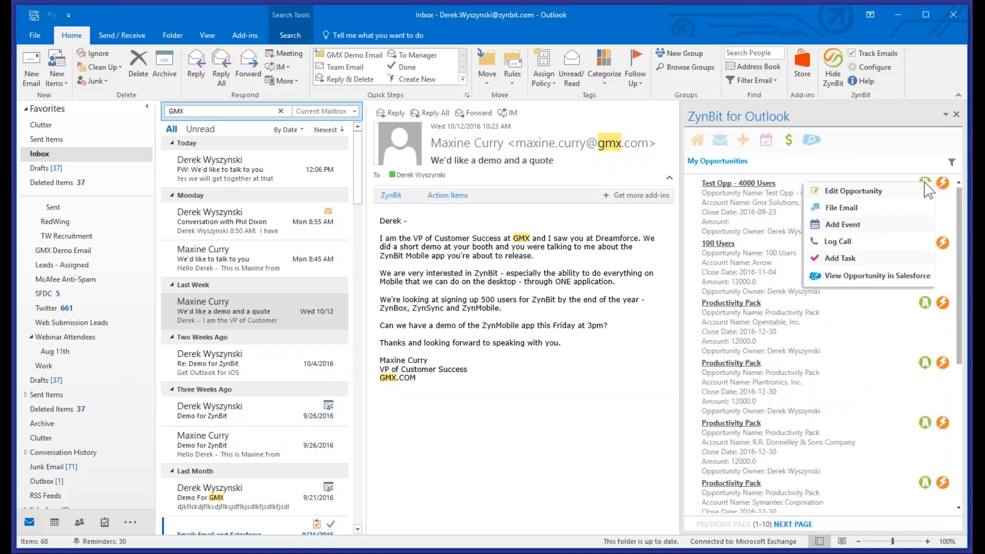
{"action": "mouse_move", "coordinate": [841, 207]}
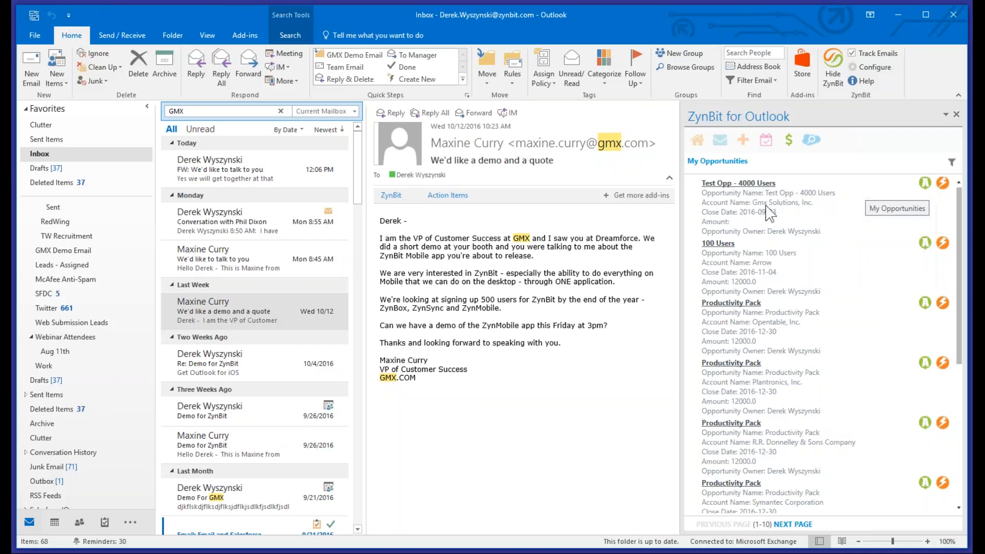
{"action": "left_click", "coordinate": [952, 162]}
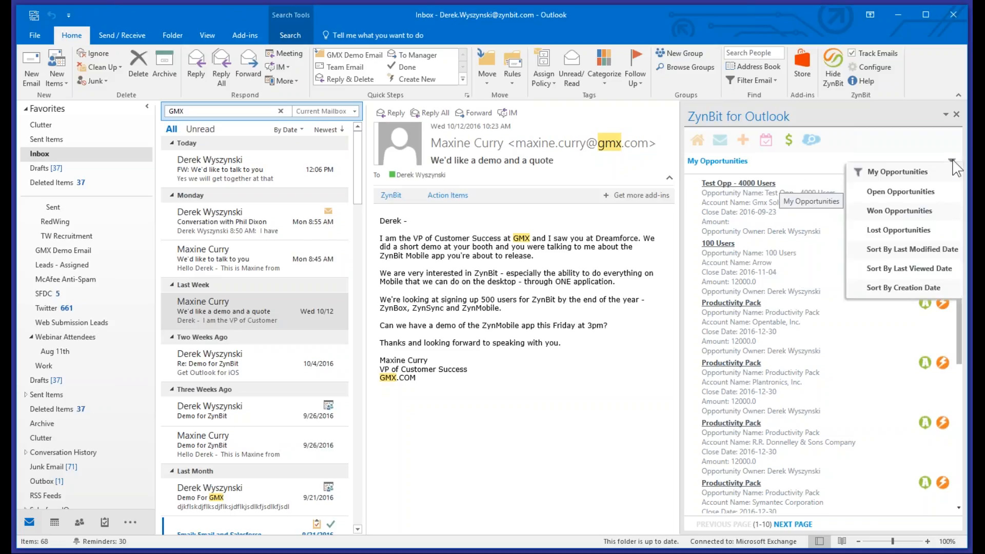
{"action": "mouse_move", "coordinate": [901, 192]}
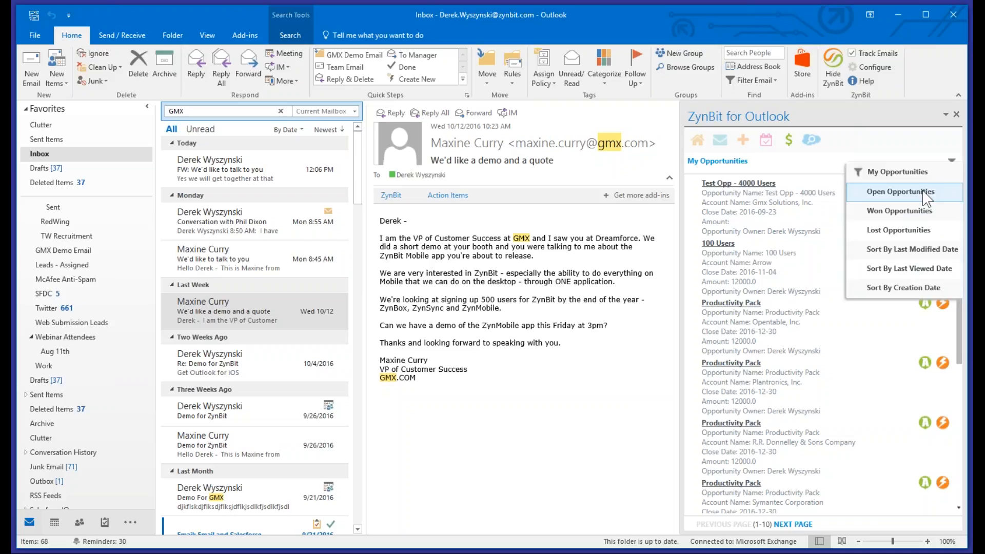
{"action": "mouse_move", "coordinate": [909, 249]}
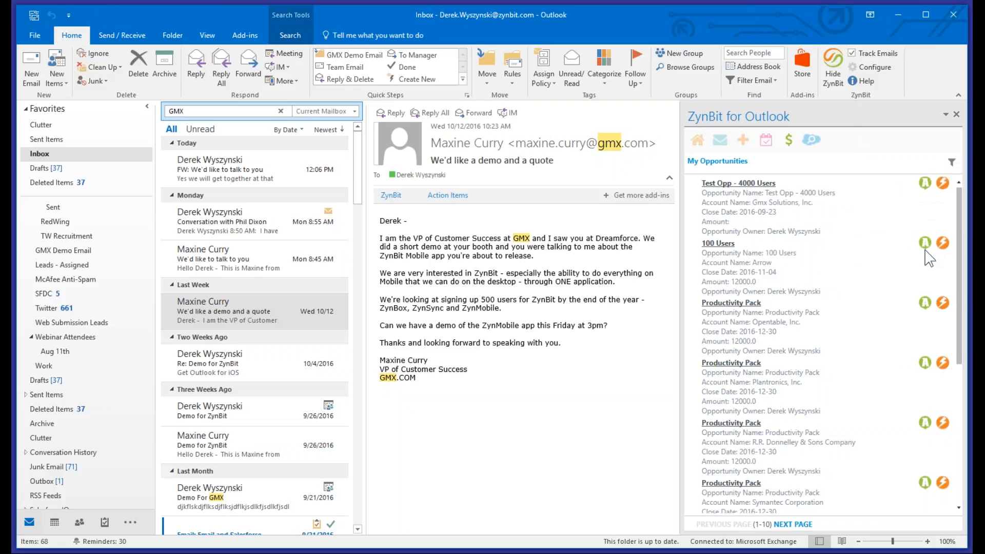
{"action": "left_click", "coordinate": [951, 160]}
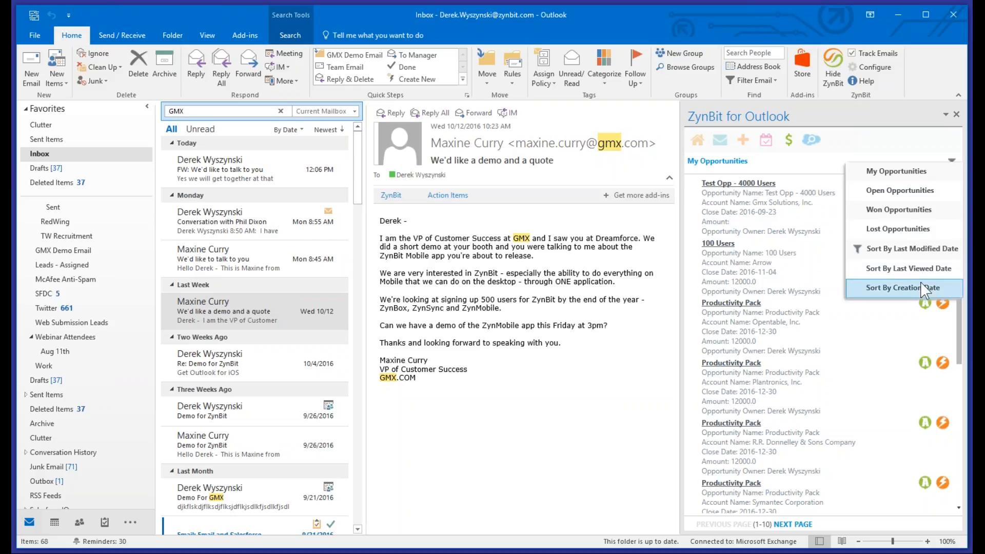
{"action": "left_click", "coordinate": [903, 288]}
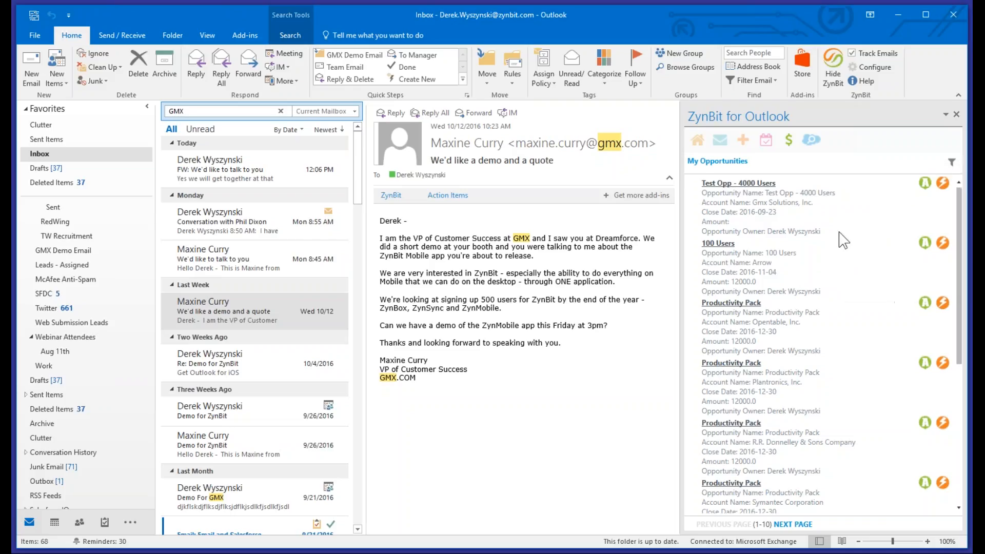
{"action": "scroll", "scroll_direction": "down", "scroll_amount": 3}
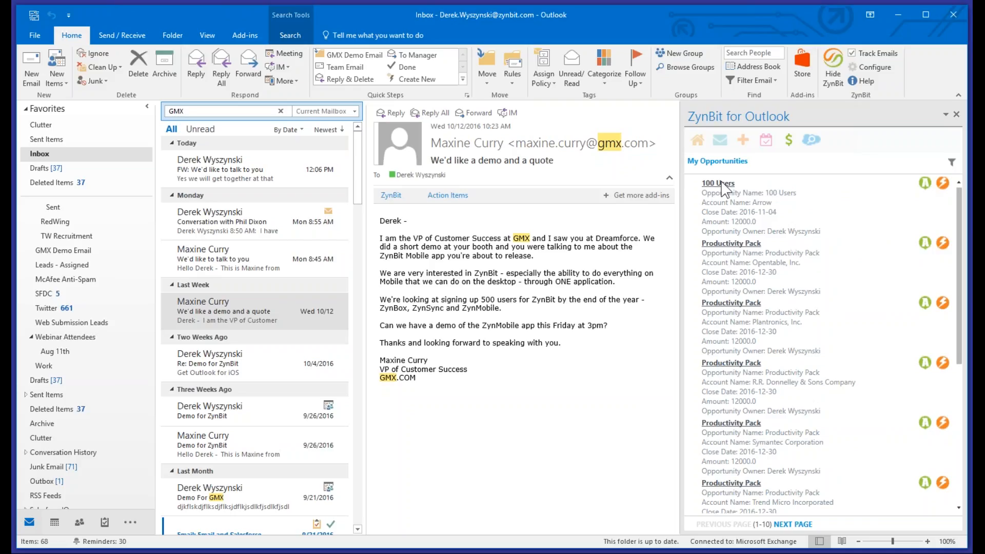
{"action": "mouse_move", "coordinate": [515, 214]}
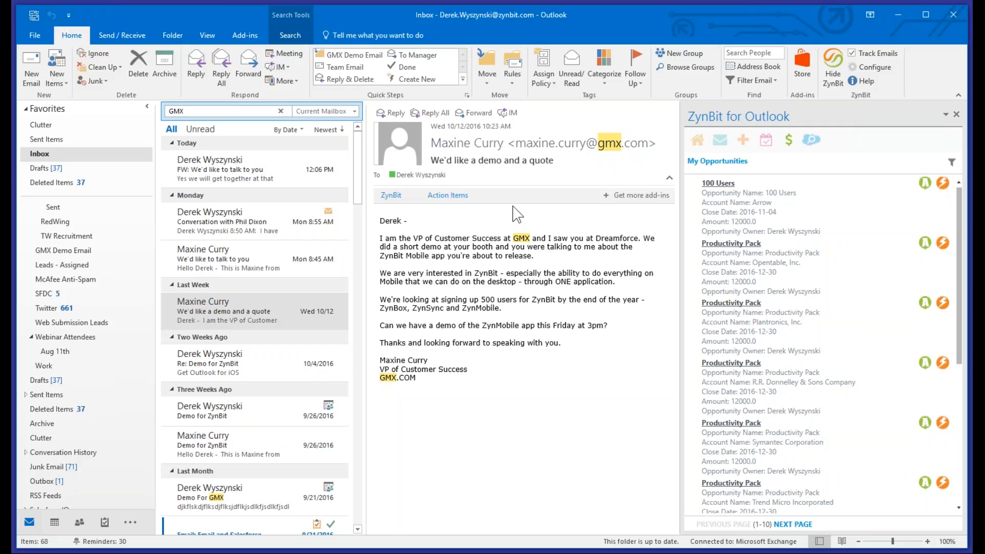
{"action": "mouse_move", "coordinate": [520, 213]}
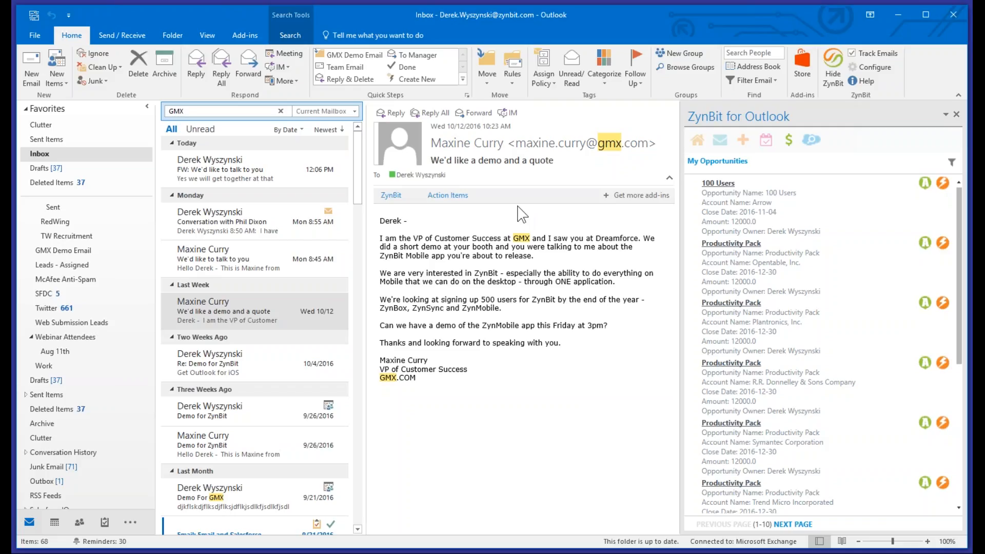
{"action": "left_click", "coordinate": [697, 140]}
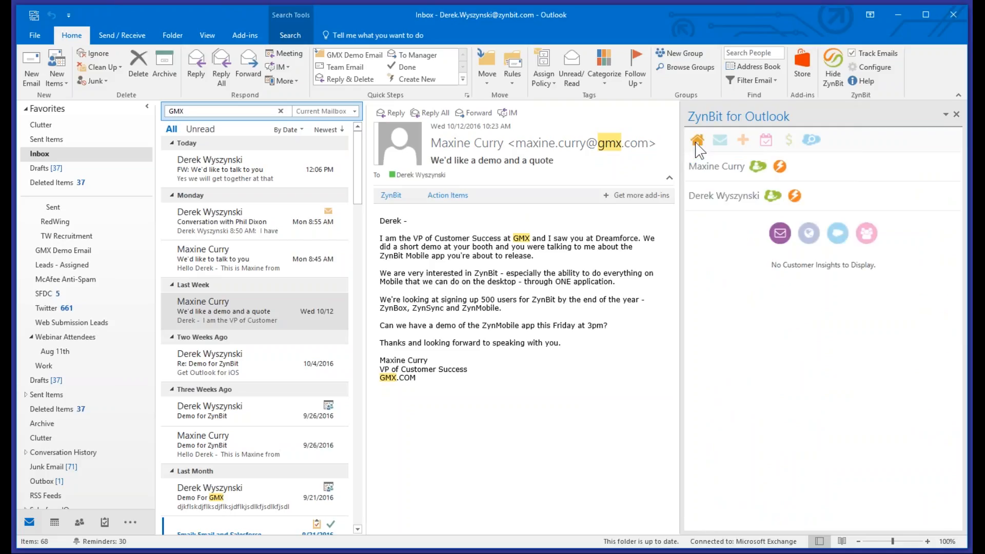
{"action": "mouse_move", "coordinate": [562, 207]}
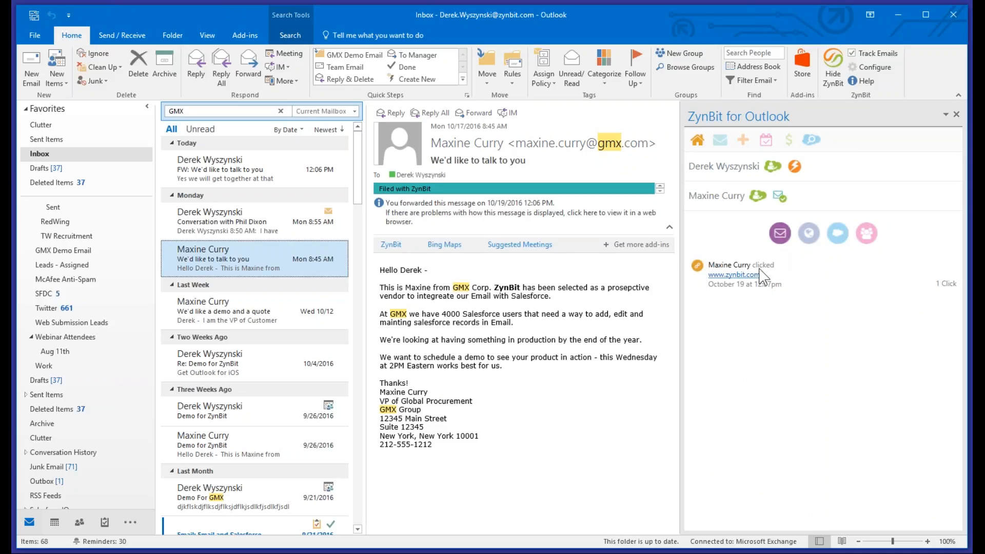
{"action": "mouse_move", "coordinate": [837, 232]}
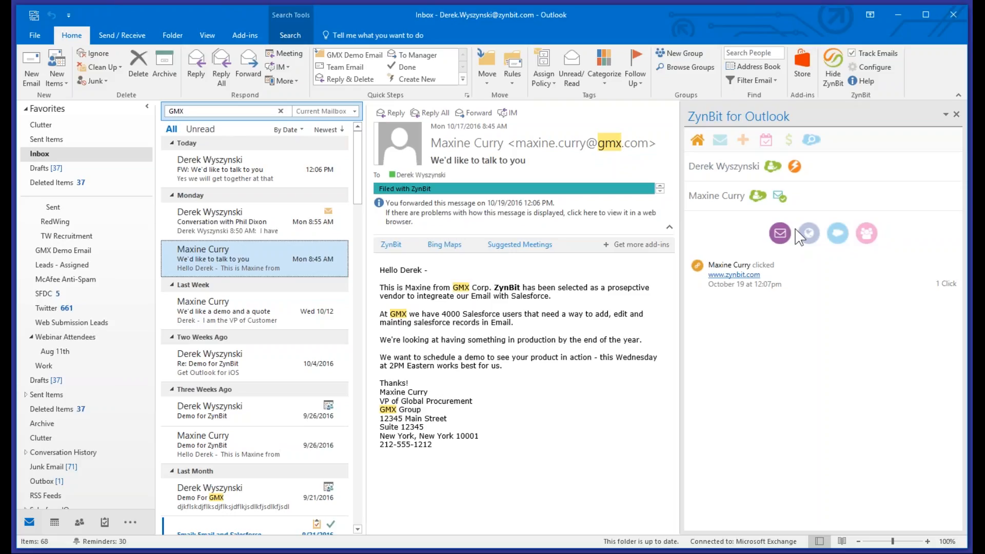
{"action": "mouse_move", "coordinate": [781, 211]}
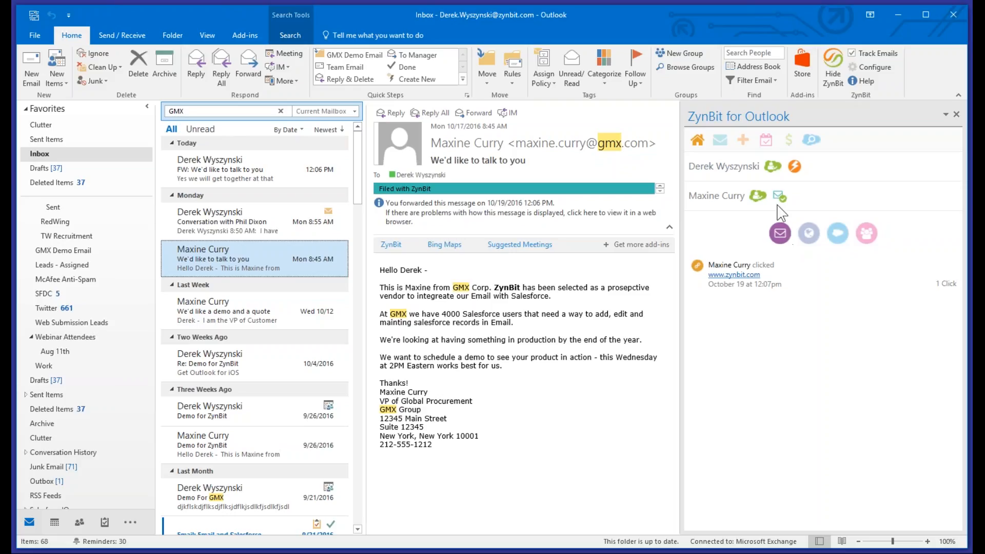
{"action": "mouse_move", "coordinate": [774, 167]}
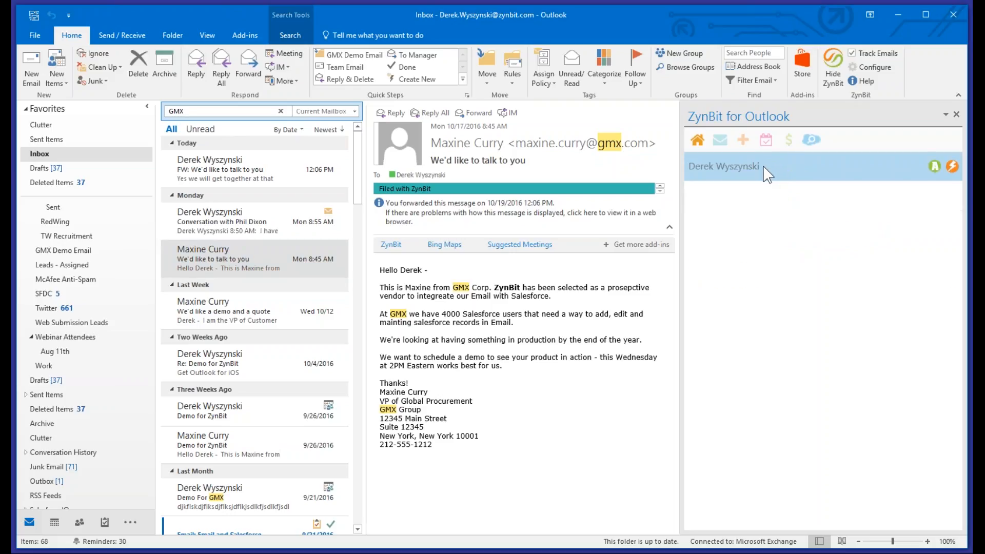
{"action": "mouse_move", "coordinate": [761, 176]}
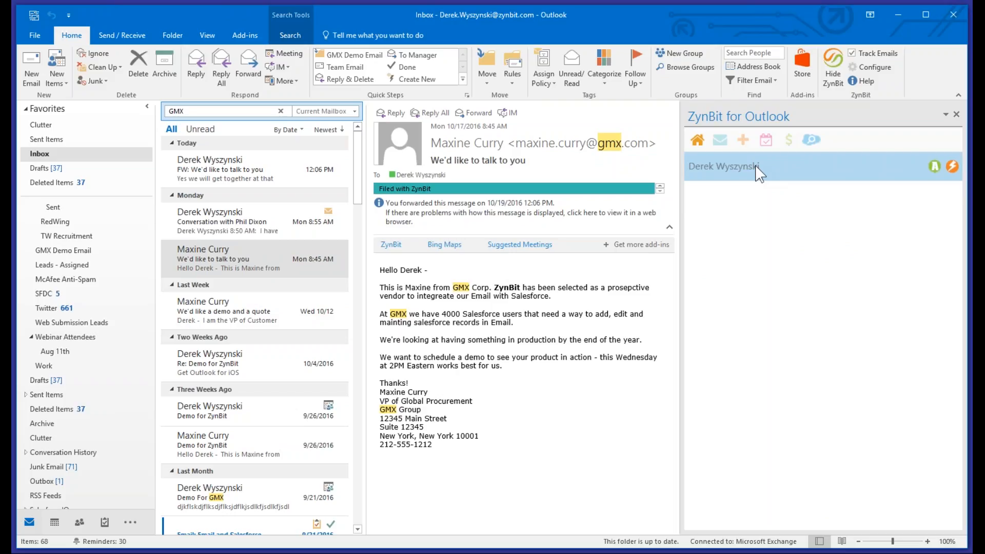
{"action": "mouse_move", "coordinate": [811, 140]}
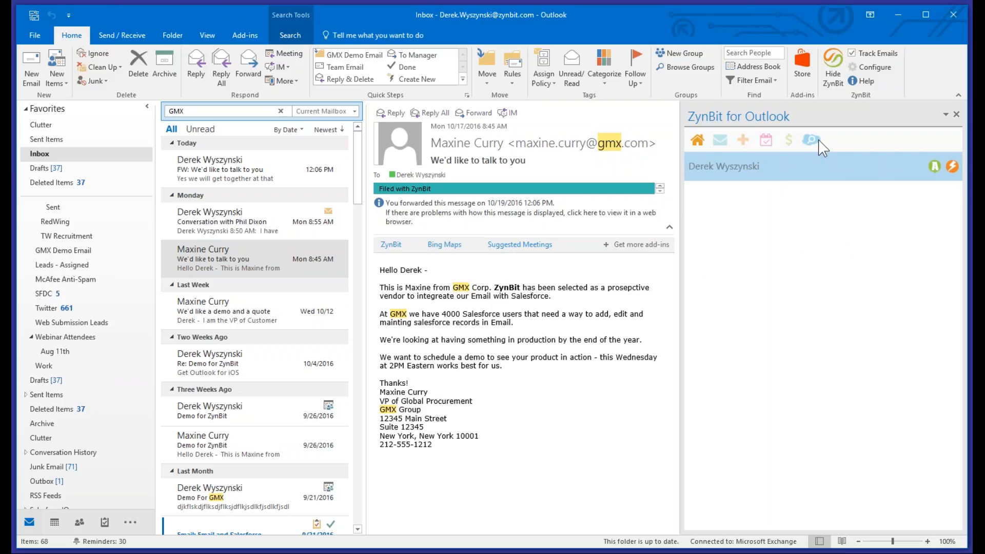
{"action": "mouse_move", "coordinate": [830, 148]}
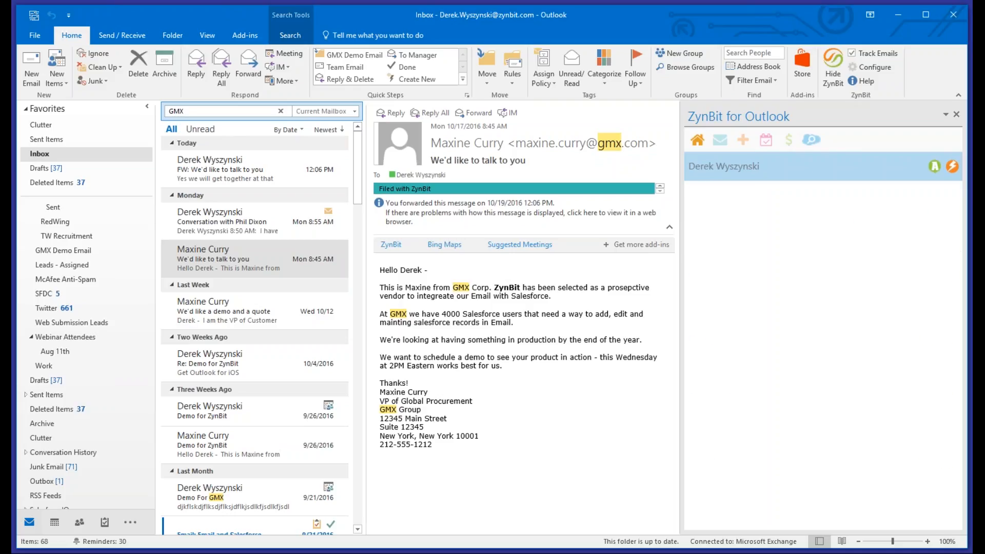
{"action": "left_click", "coordinate": [719, 140]}
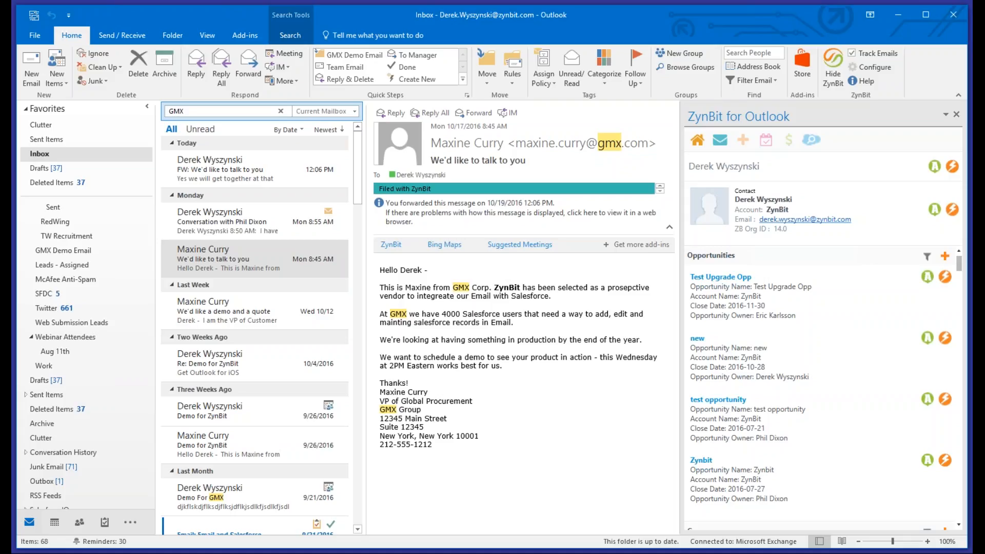
{"action": "mouse_move", "coordinate": [721, 143]}
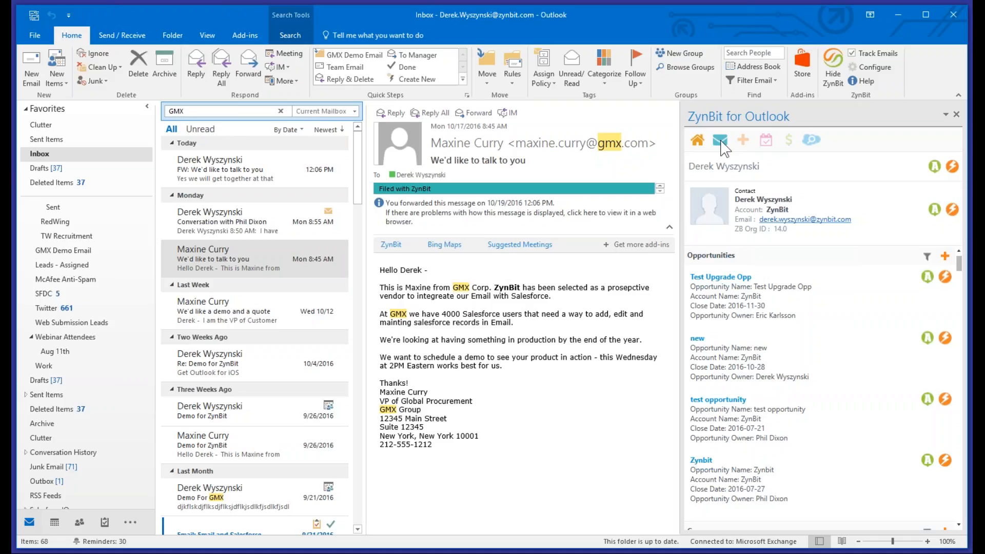
{"action": "mouse_move", "coordinate": [720, 148]}
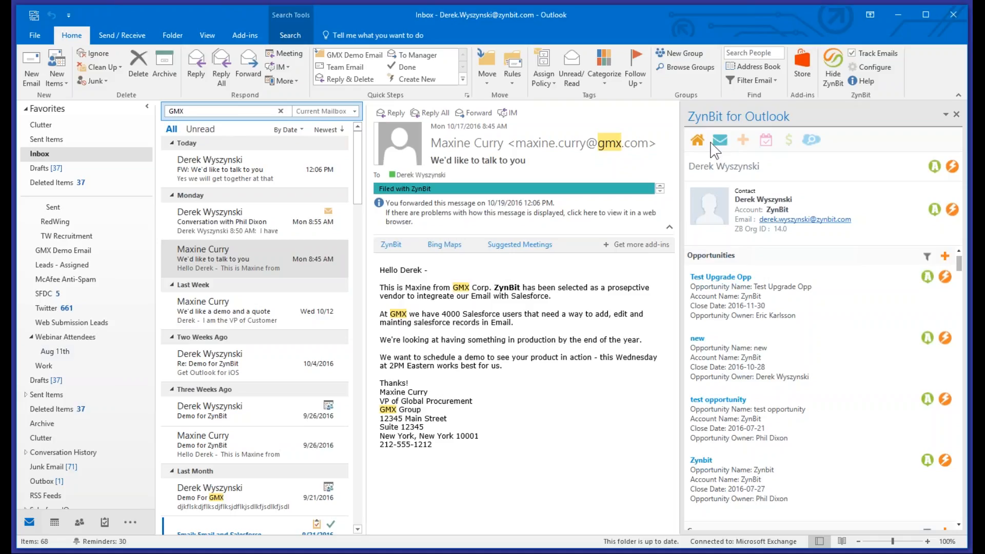